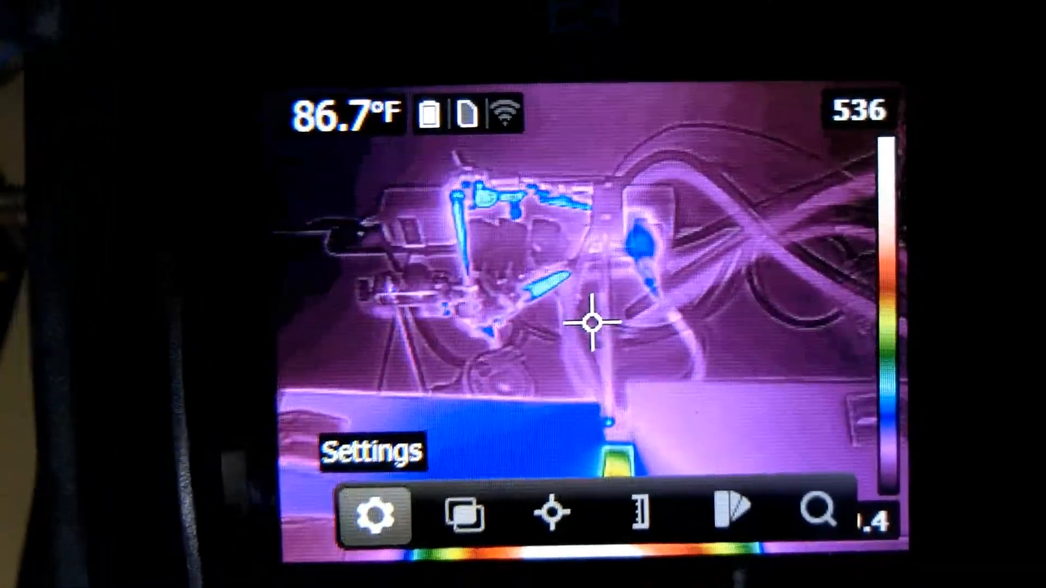
Set the temperature scale mode to Manual so the range can exclude the hot plate.
left_click(628, 517)
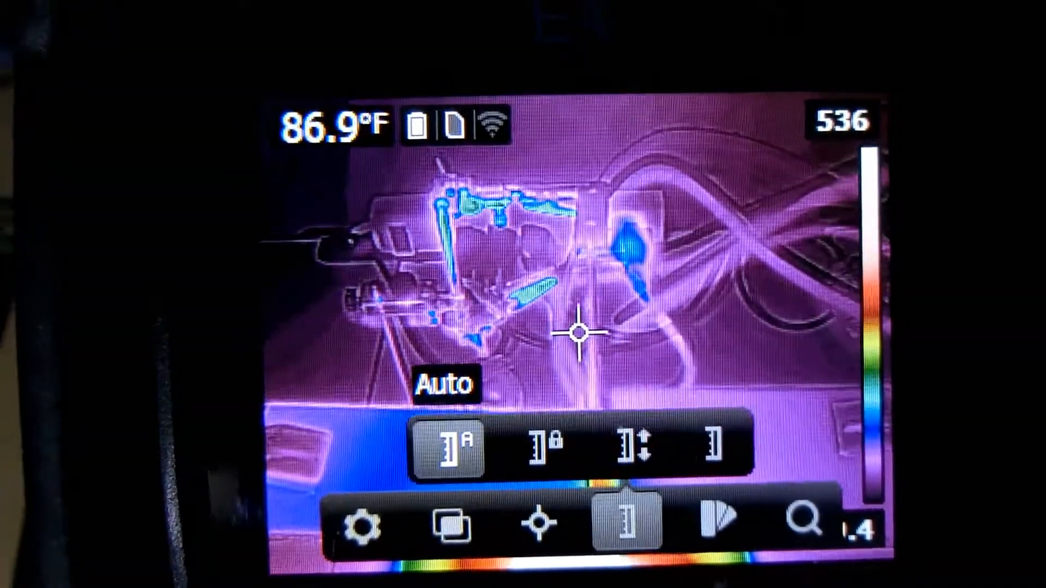
left_click(634, 445)
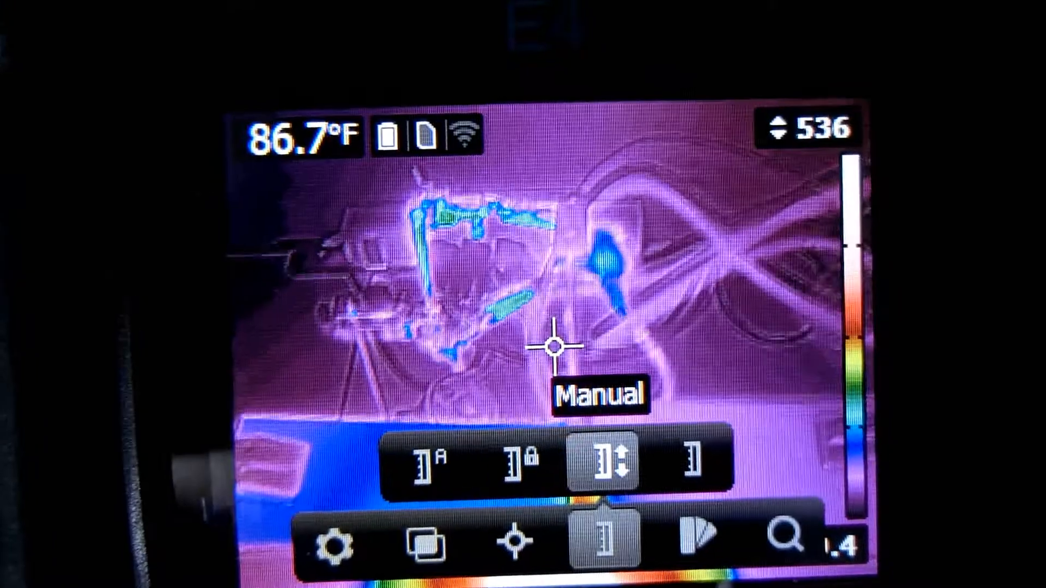